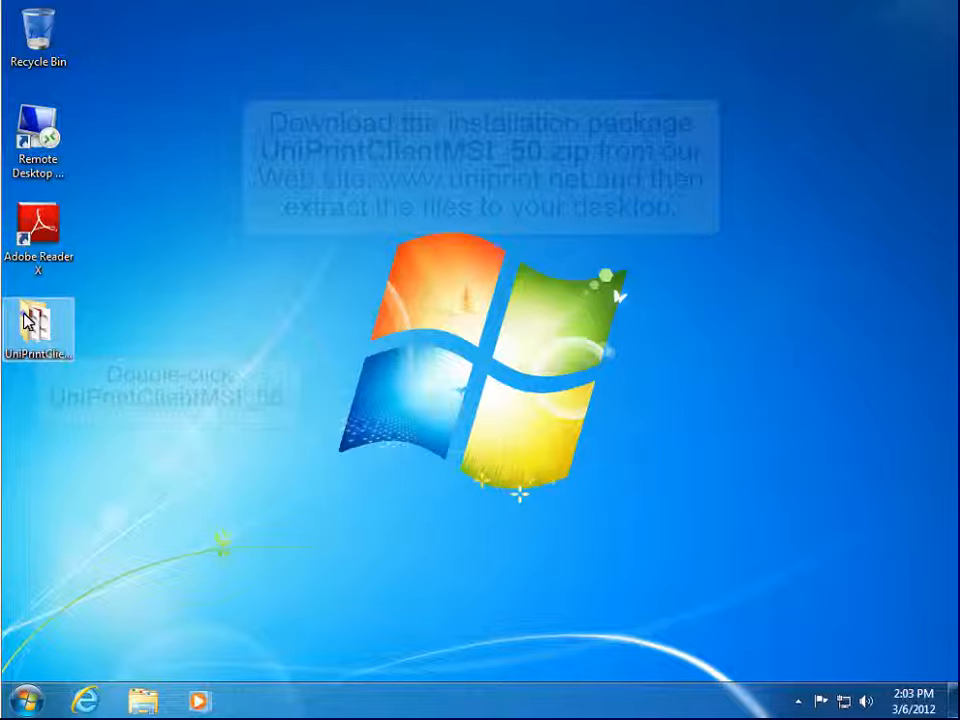
Launch SetupClient5.exe from the UniPrintClientMSI_50 folder and allow it to run
double_click(38, 324)
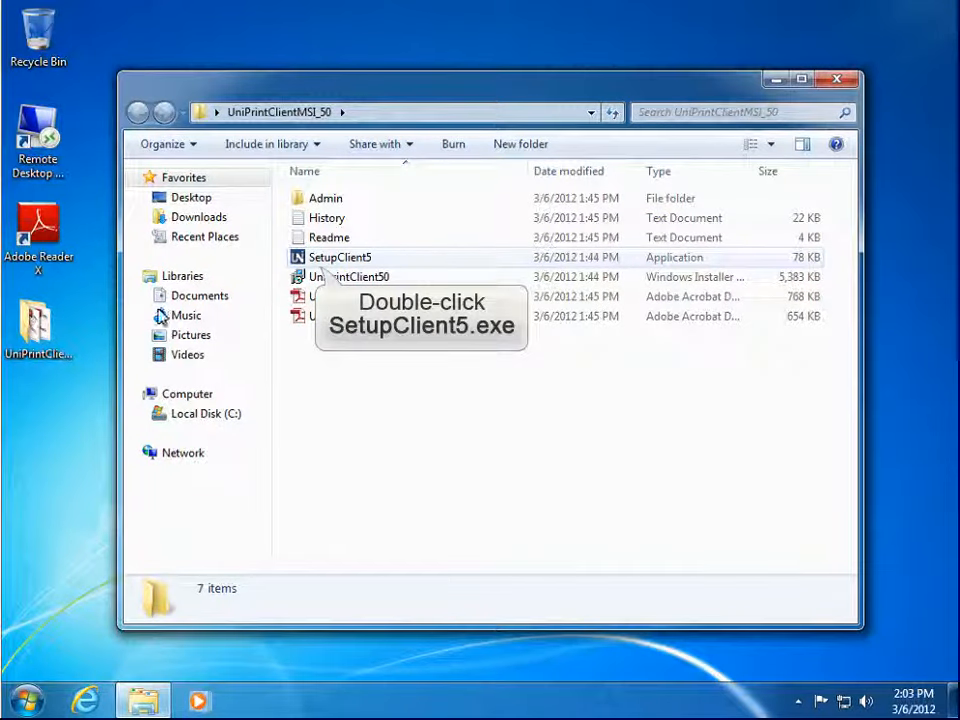
double_click(340, 256)
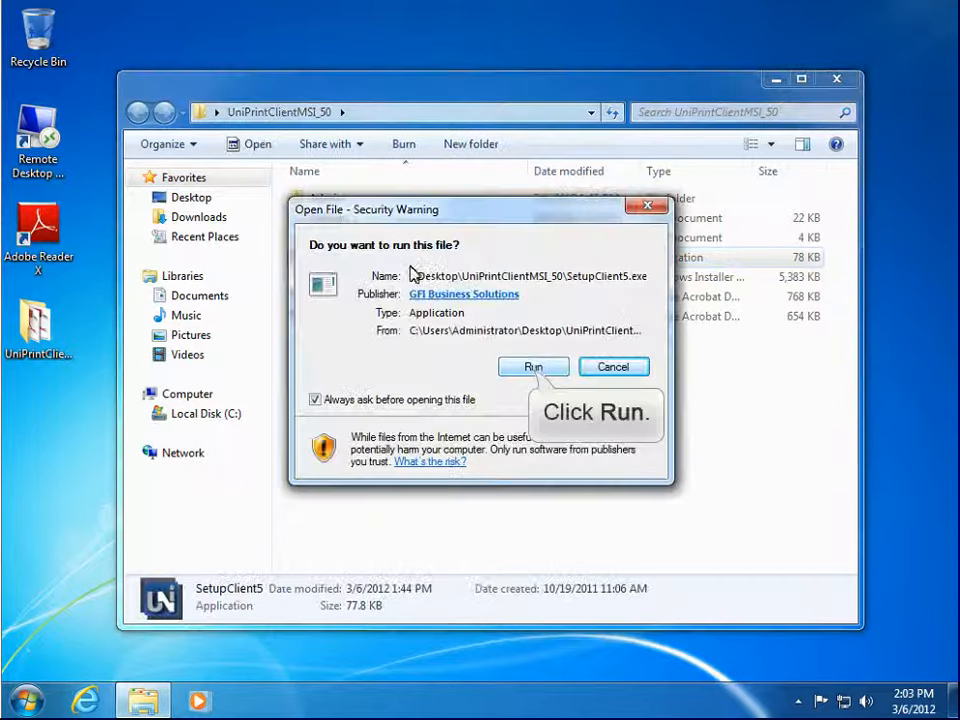
left_click(532, 366)
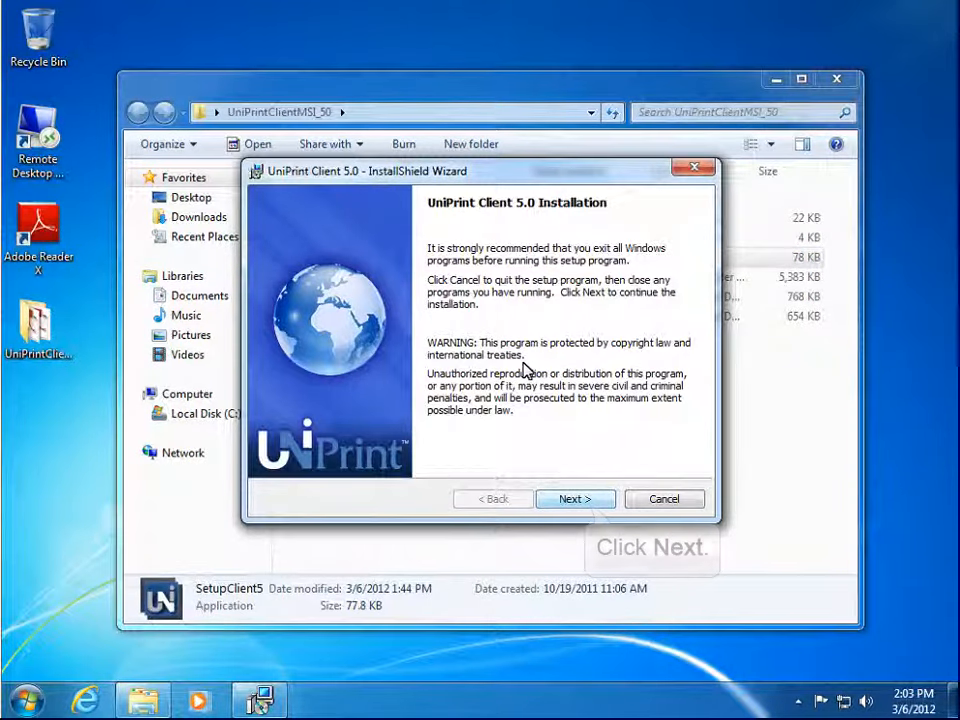
mouse_move(576, 500)
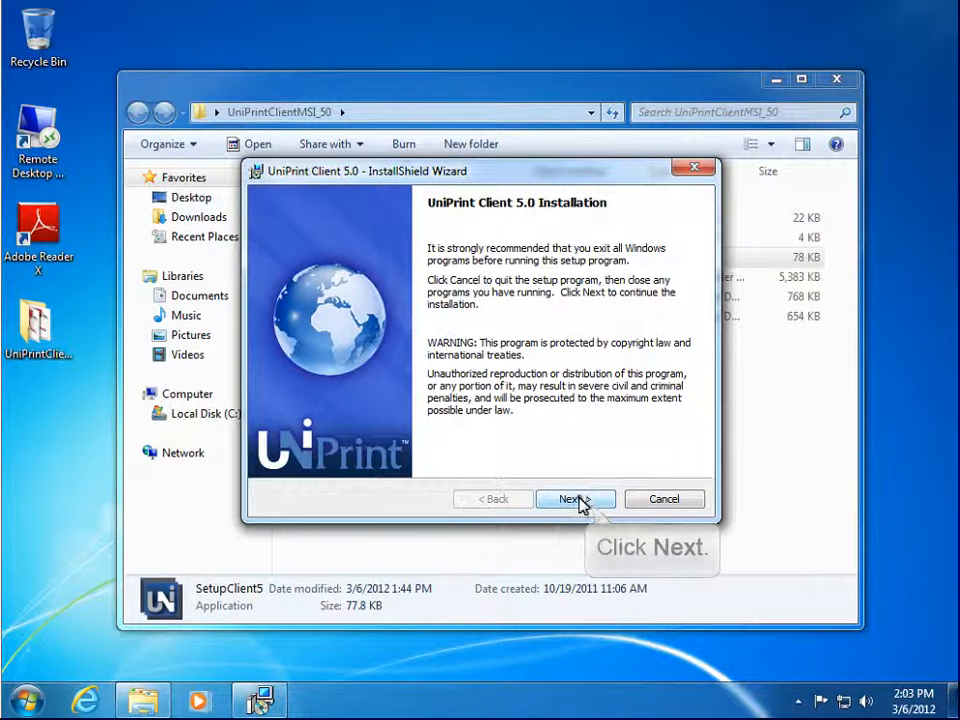
Pass the welcome page and accept the license agreement terms to reach Destination Folder
left_click(576, 500)
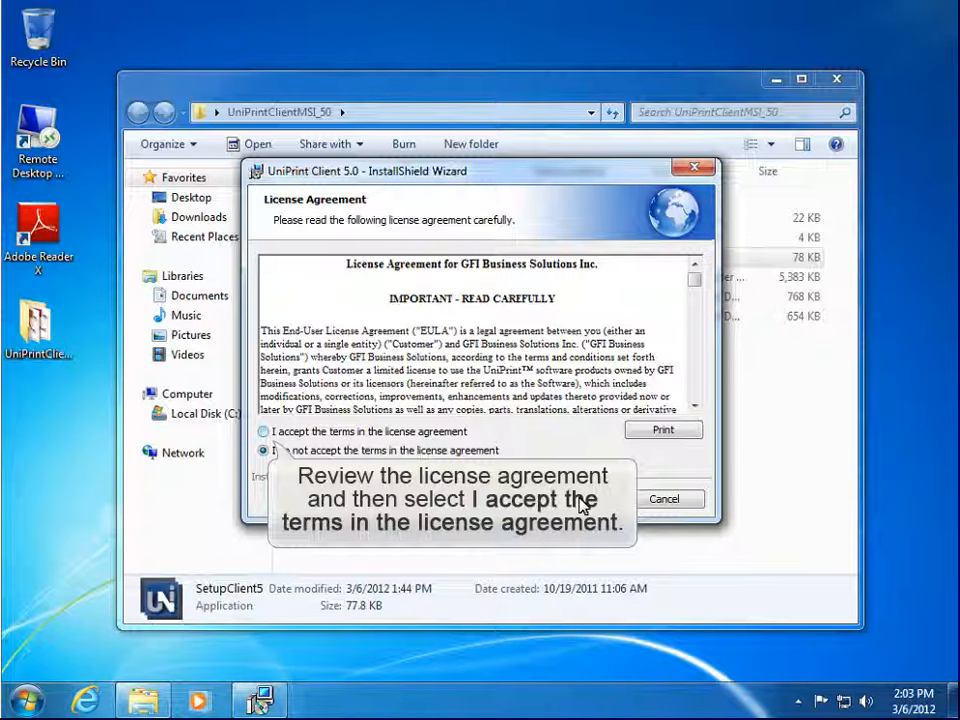
left_click(264, 432)
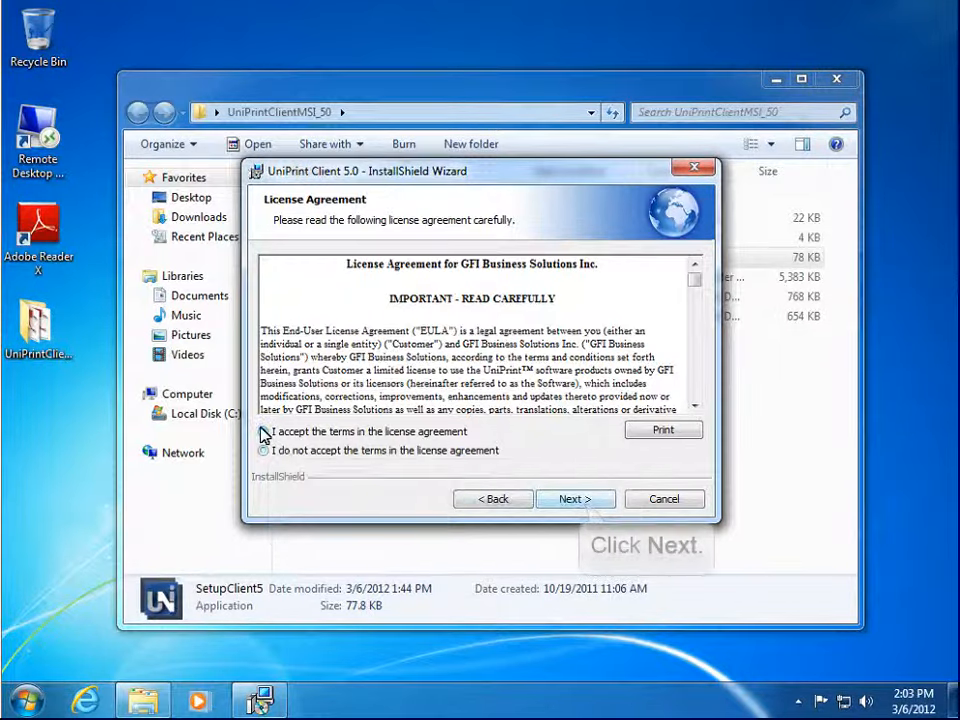
left_click(264, 432)
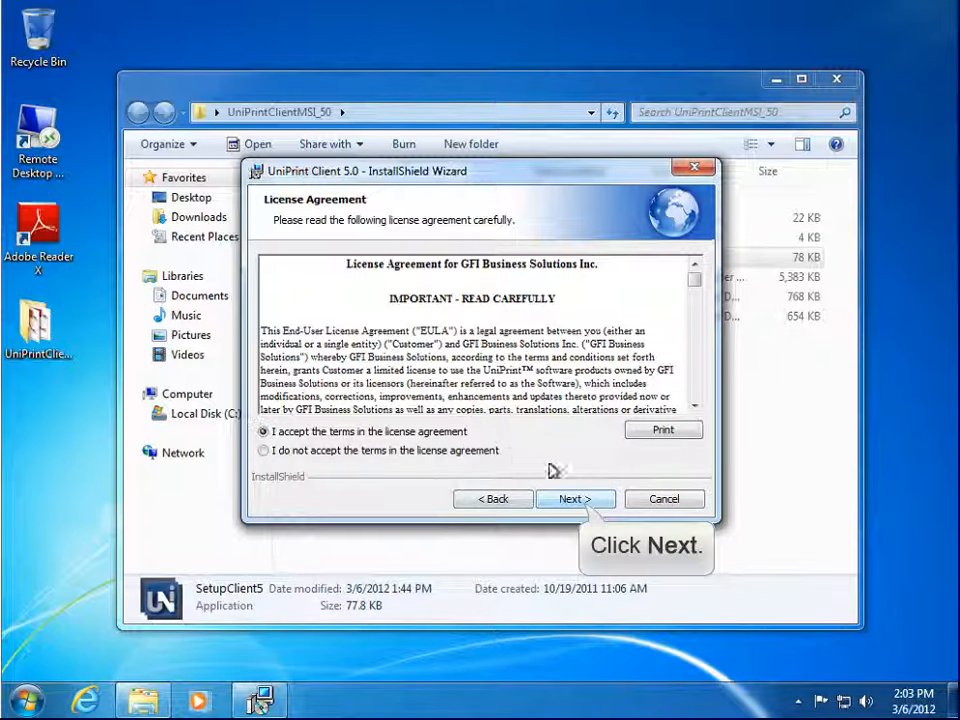
left_click(576, 500)
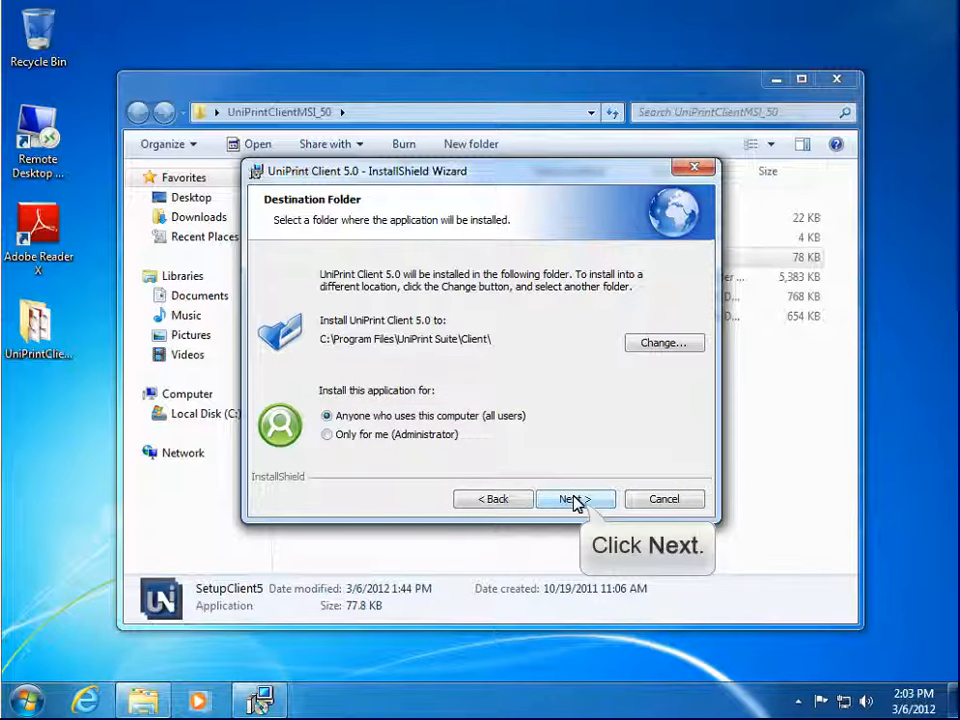
Install to the default destination folder and close the completed wizard with Finish
left_click(576, 498)
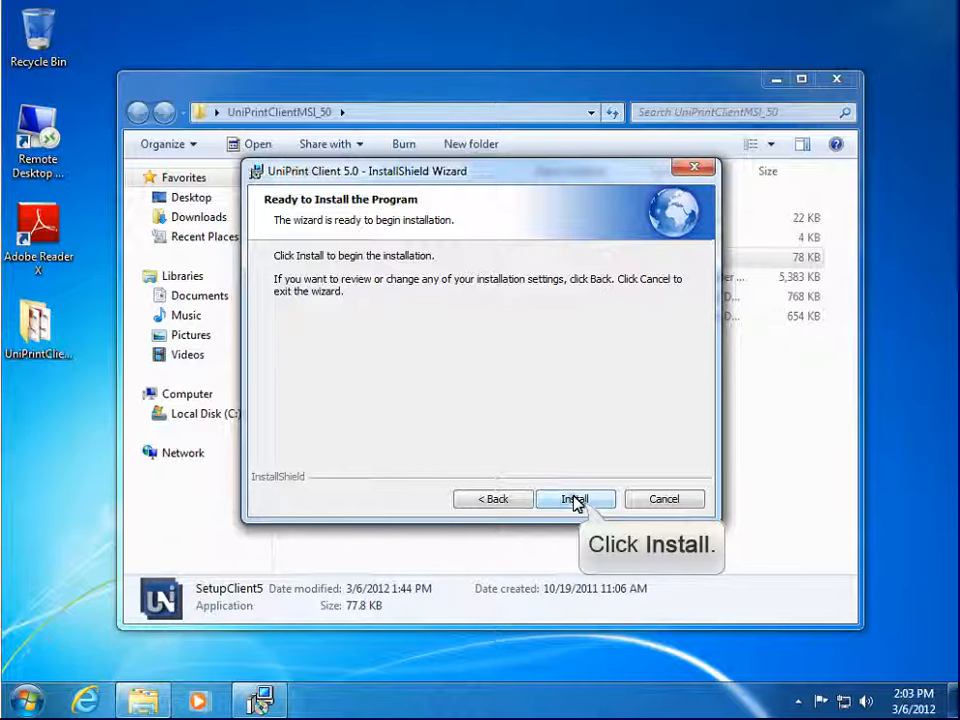
left_click(576, 500)
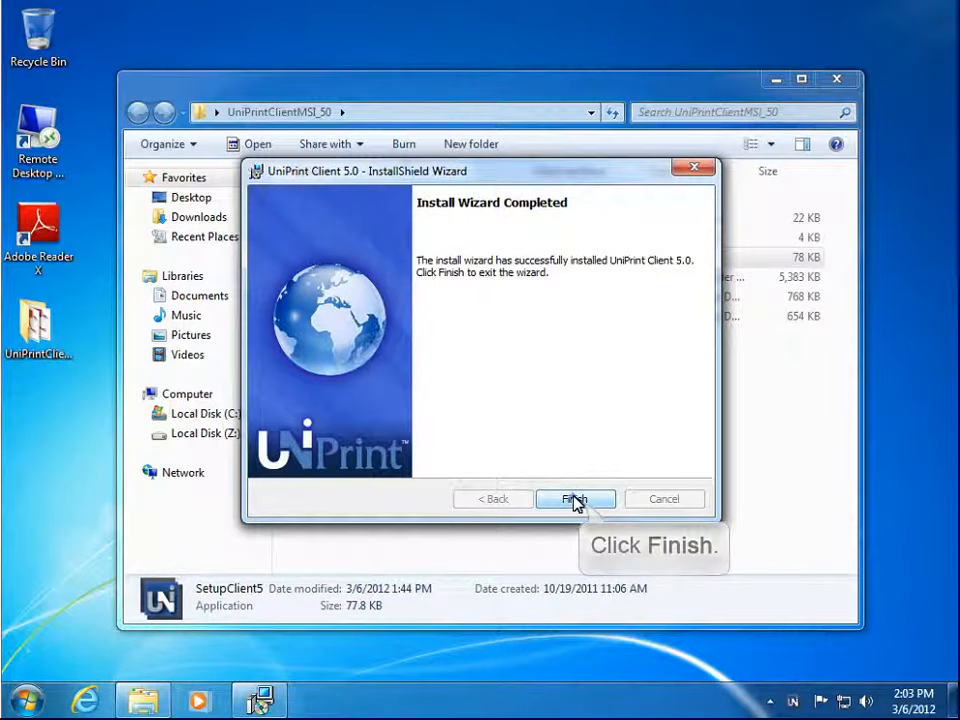
left_click(576, 498)
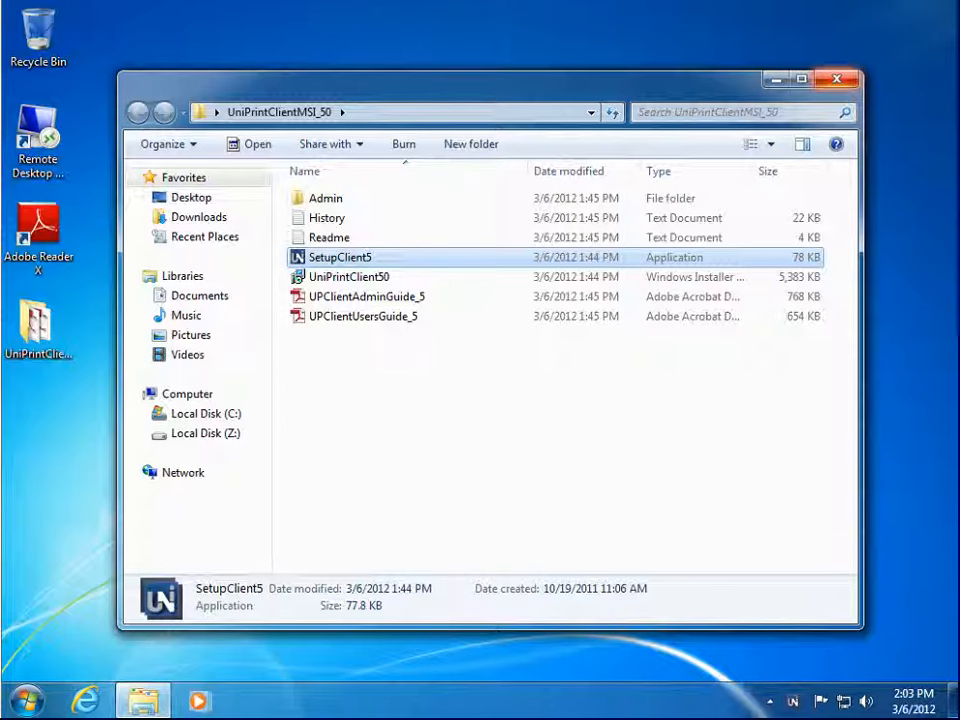